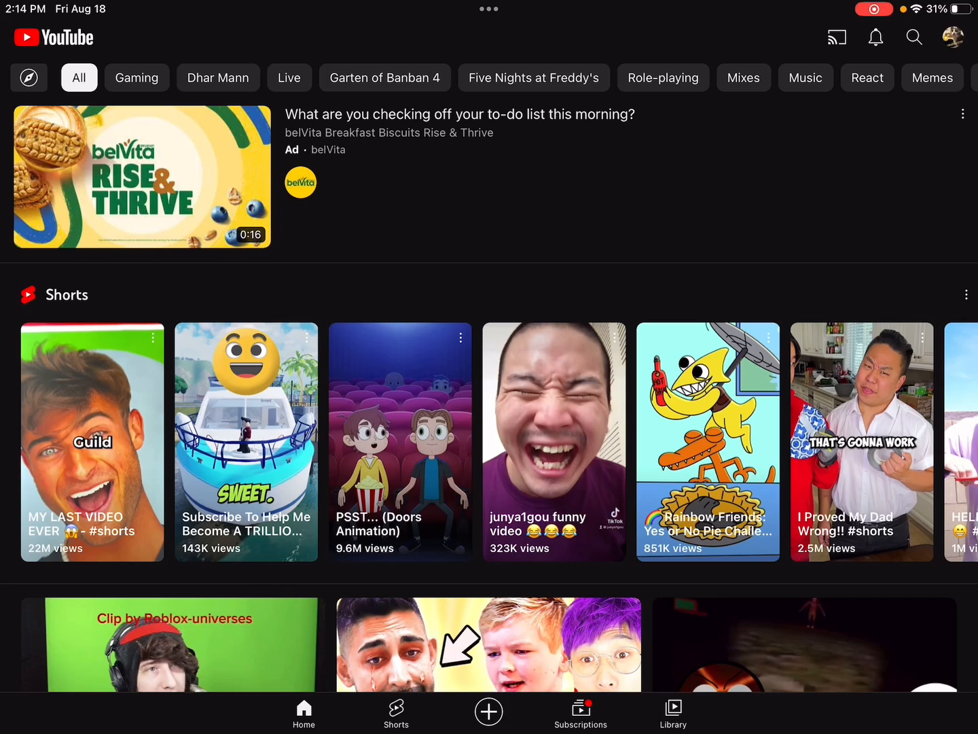
Step: Start a new upload from the + create button and scroll the gallery toward the hallway gameplay clip
scroll(down, 3)
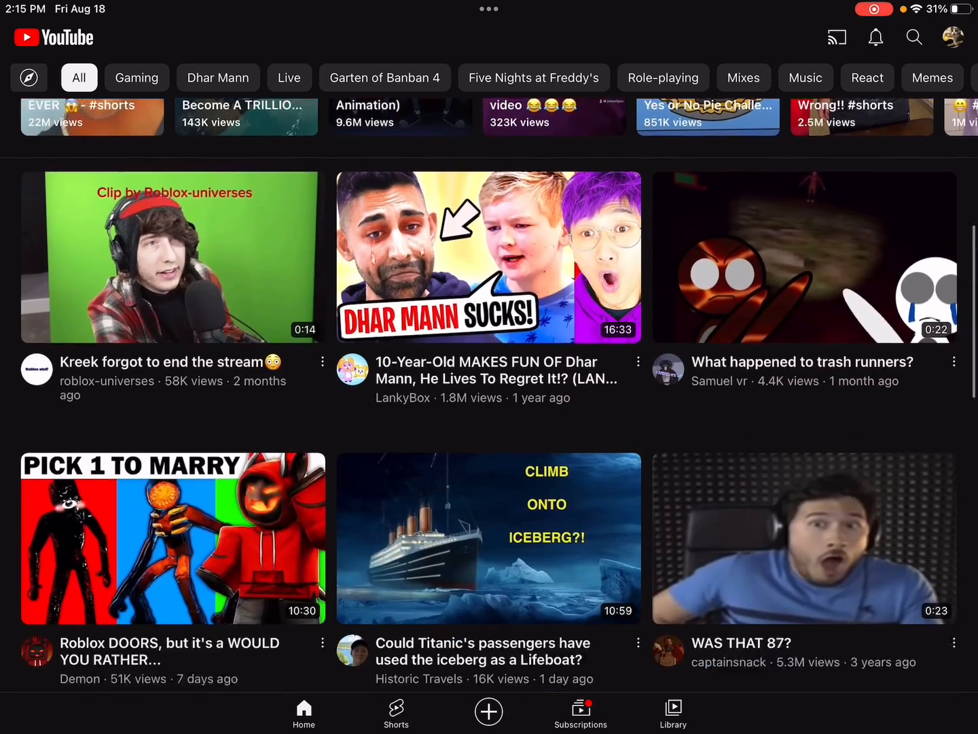
scroll(down, 3)
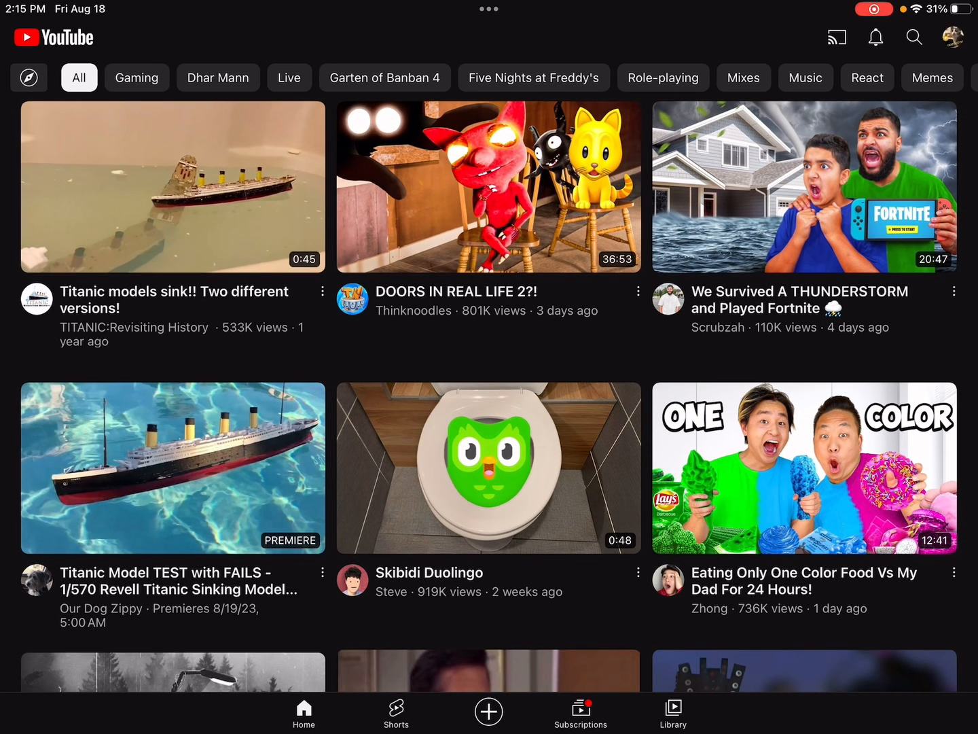
click(488, 712)
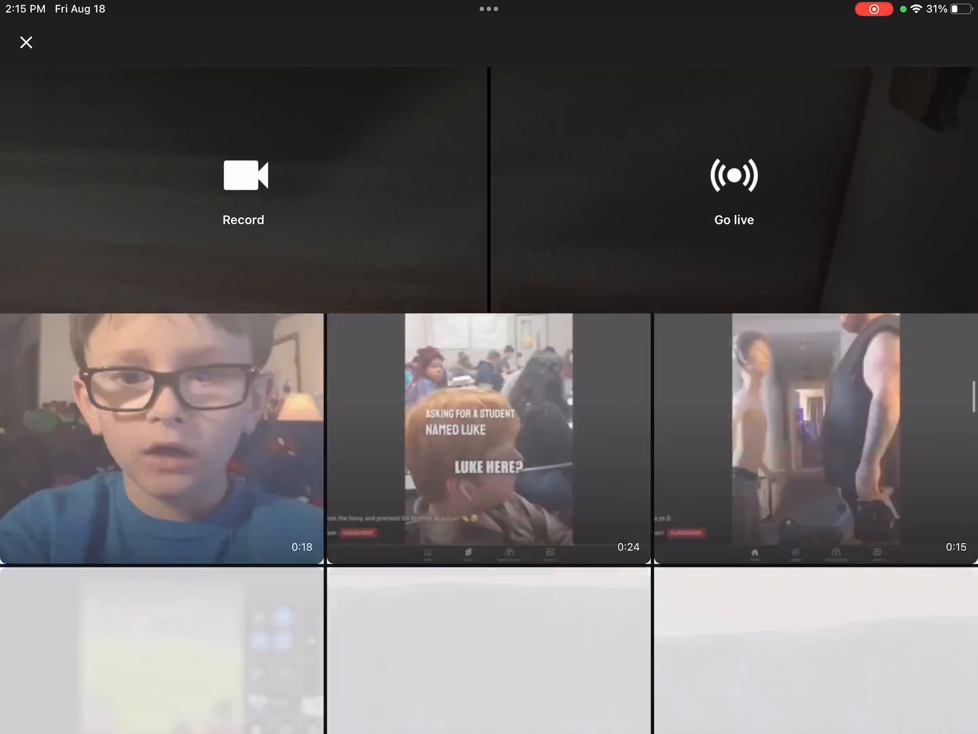
scroll(down, 3)
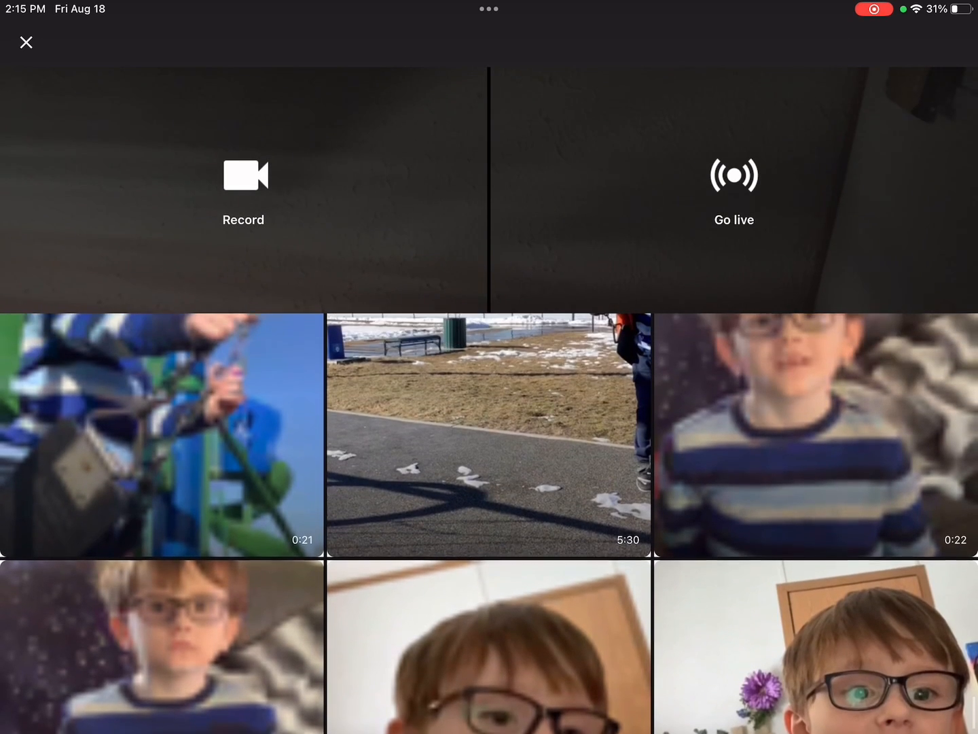
scroll(down, 3)
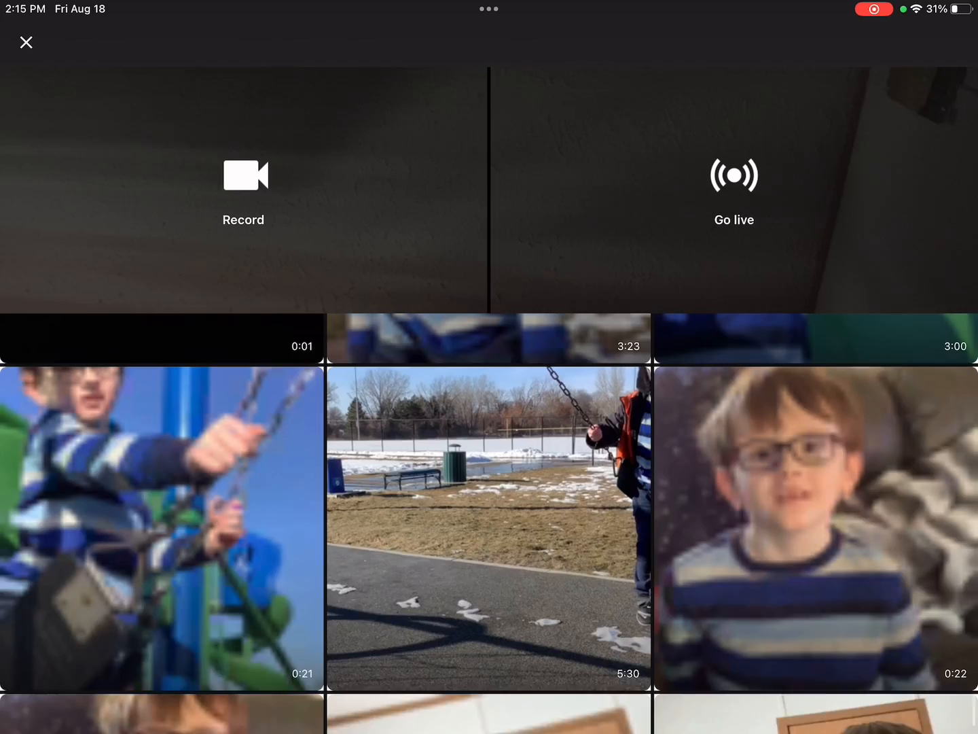
scroll(down, 3)
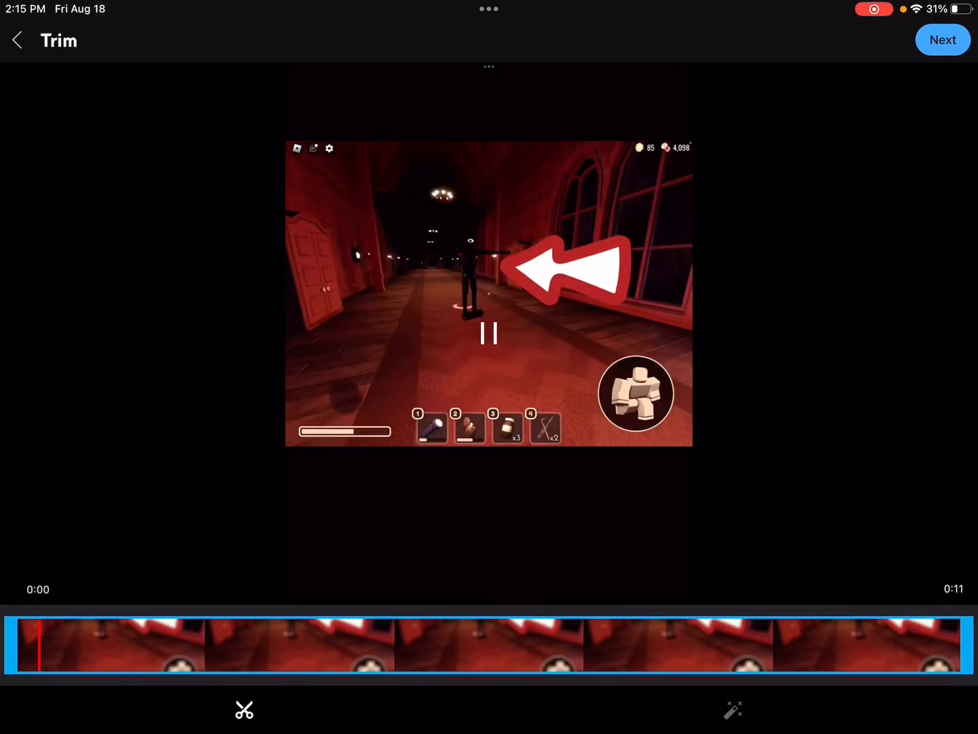
click(16, 40)
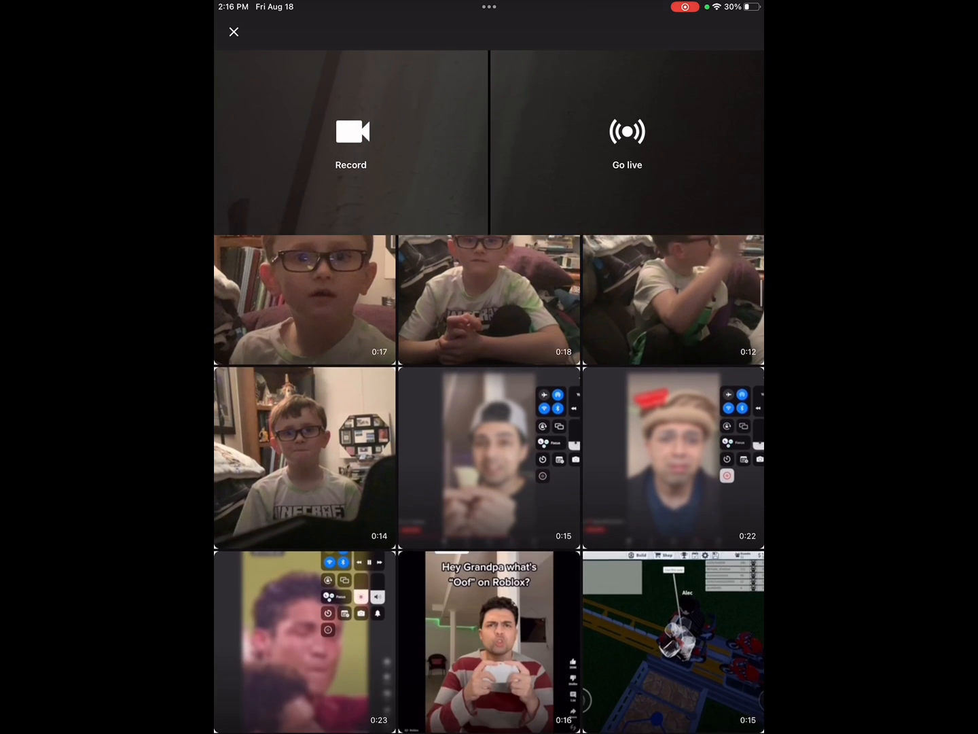
Step: Choose the newest 6-second screen recording from the gallery and bring it into the Trim screen
scroll(down, 3)
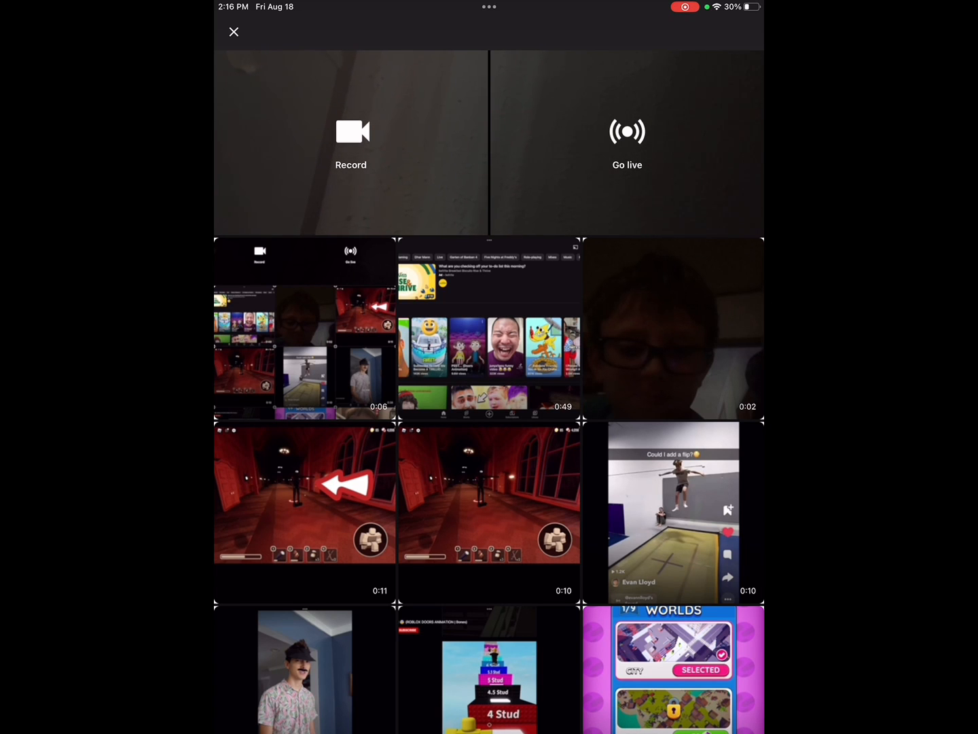
click(234, 33)
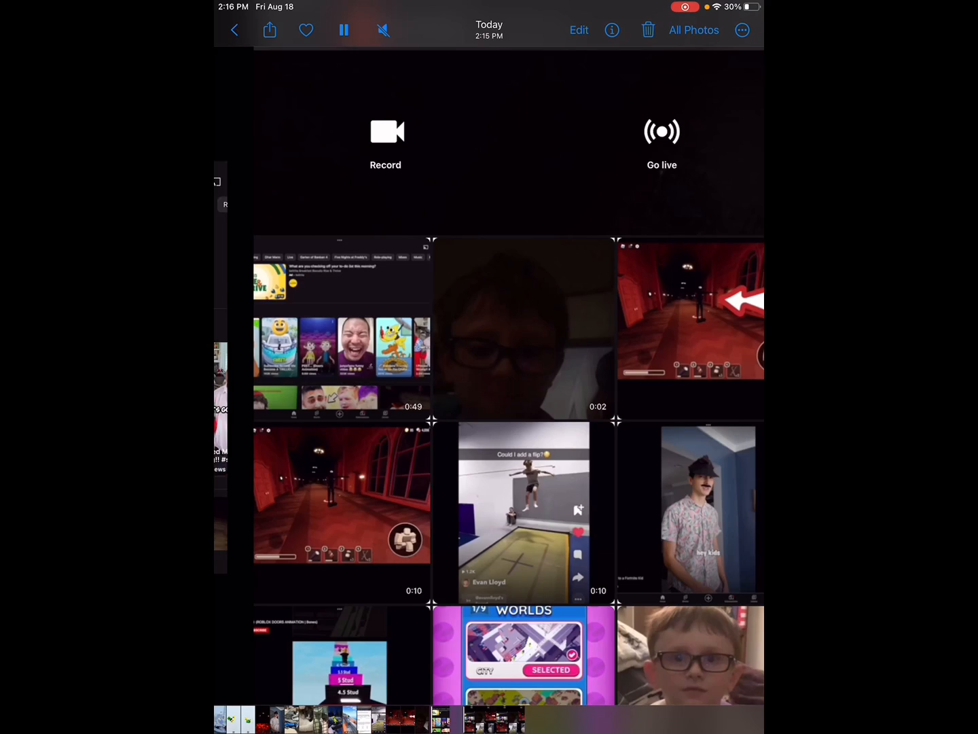
click(386, 133)
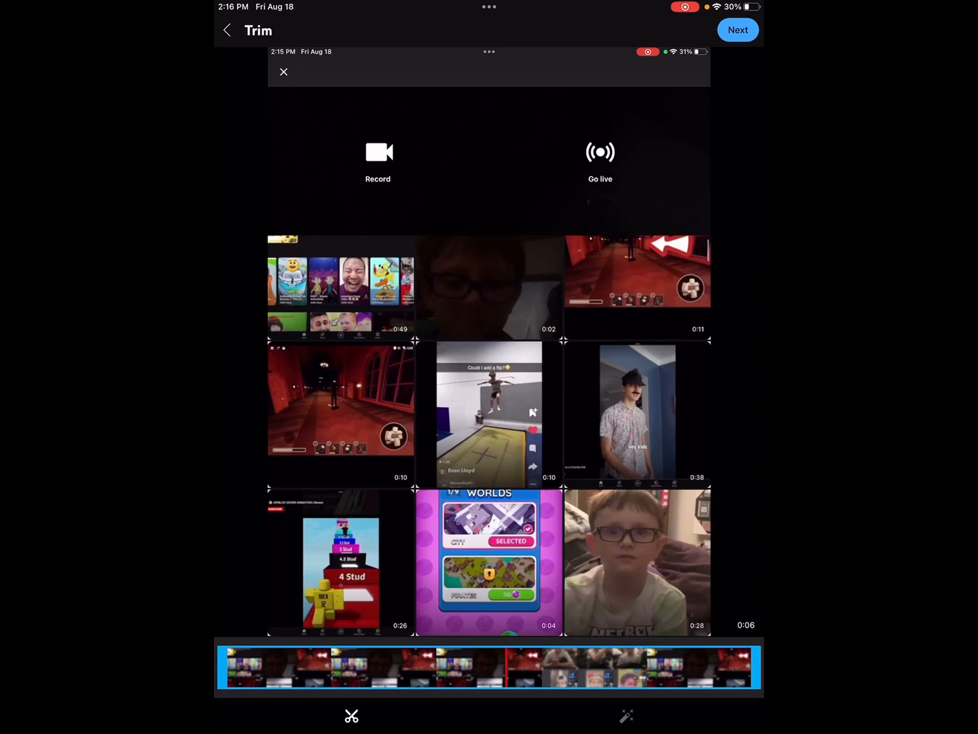
Step: Continue to the details screen, enter a throwaway title 'ServFff' and cut it out again
click(738, 30)
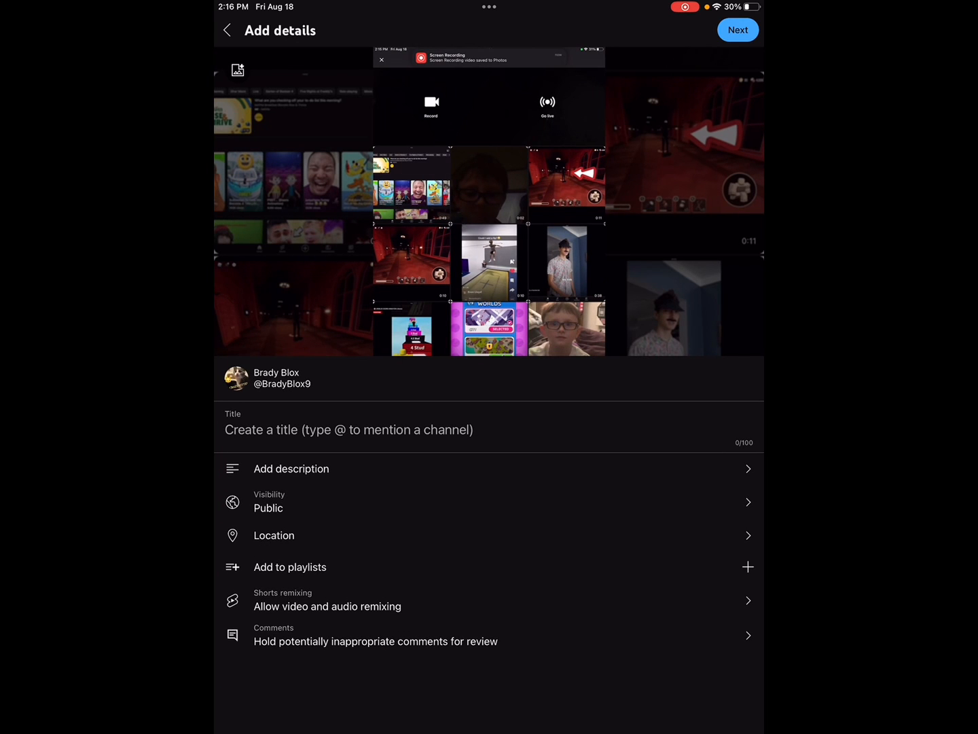
click(348, 429)
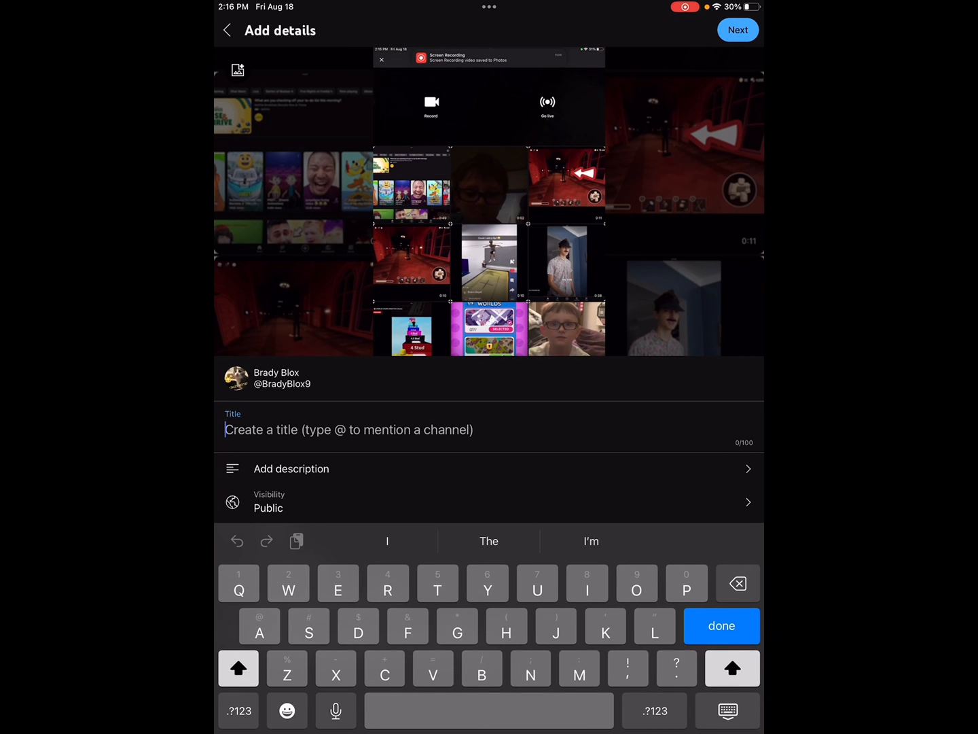
text(ServFff)
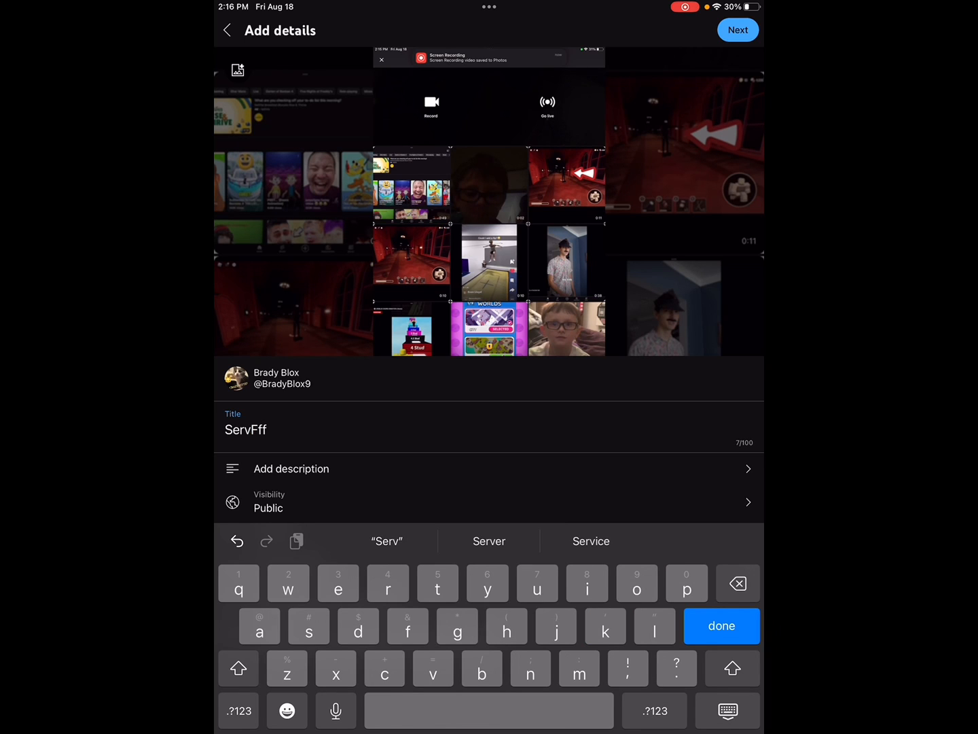
double_click(244, 429)
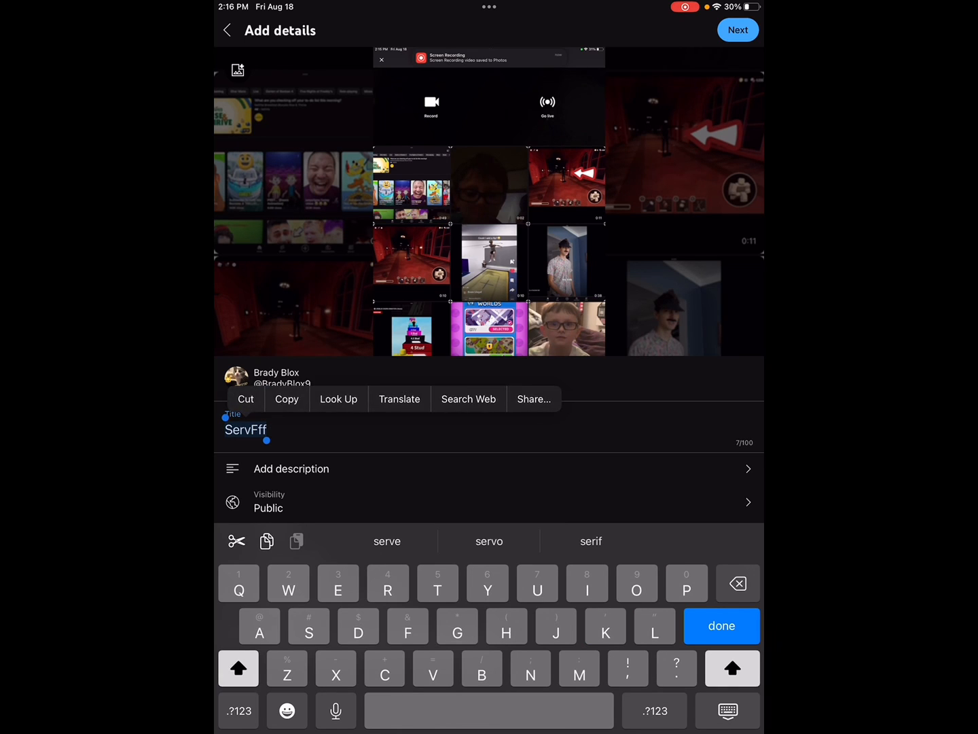
click(261, 429)
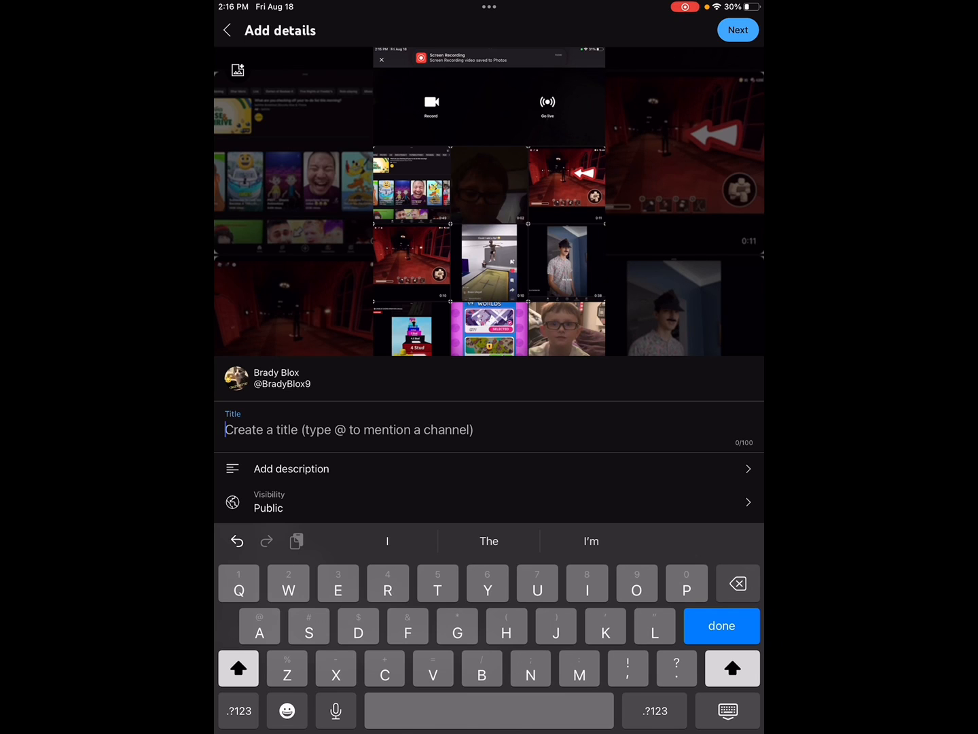
Step: Enter the title 'Scds #s' so hashtag suggestions appear
text(Scds)
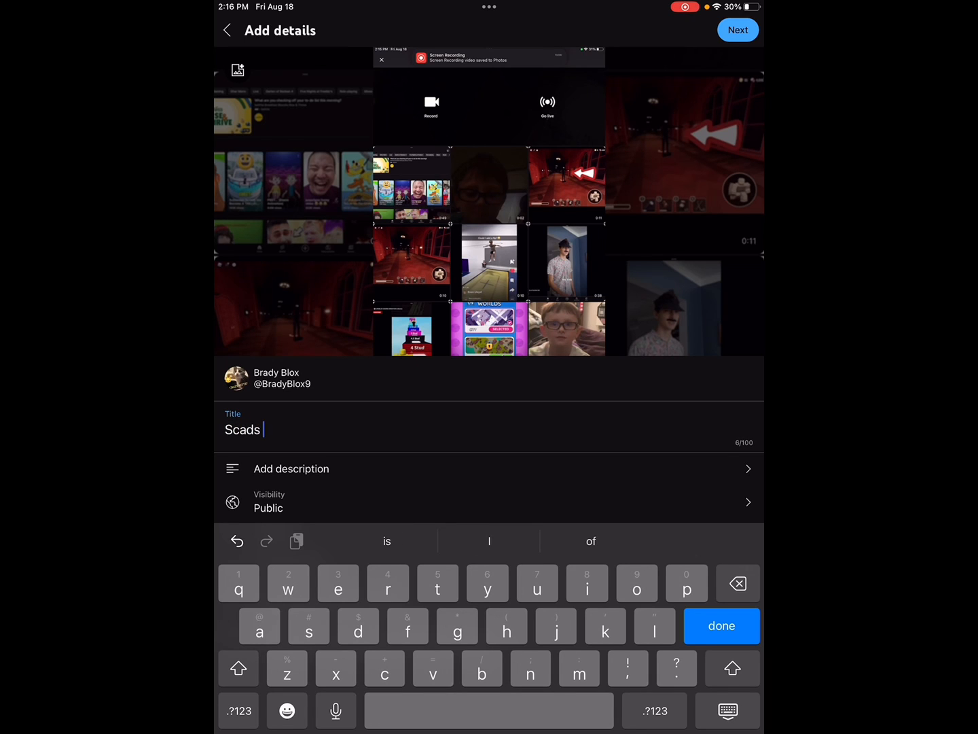
text(#s)
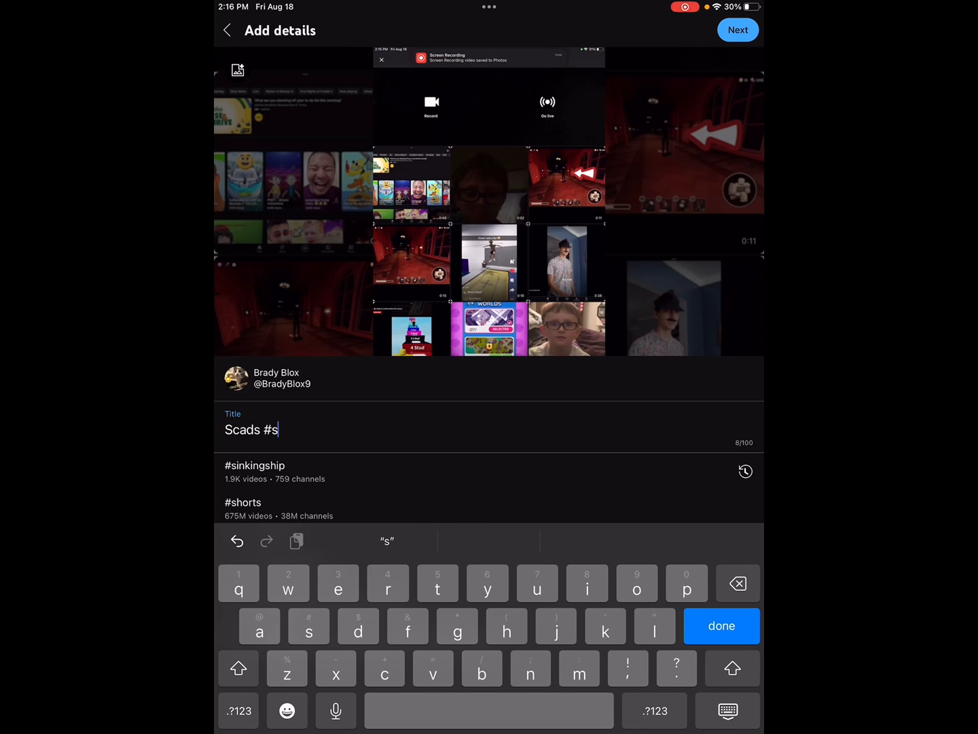
Step: Review Shorts remixing, then answer the audience question as 'Yes, it's made for kids' and return to details
click(242, 503)
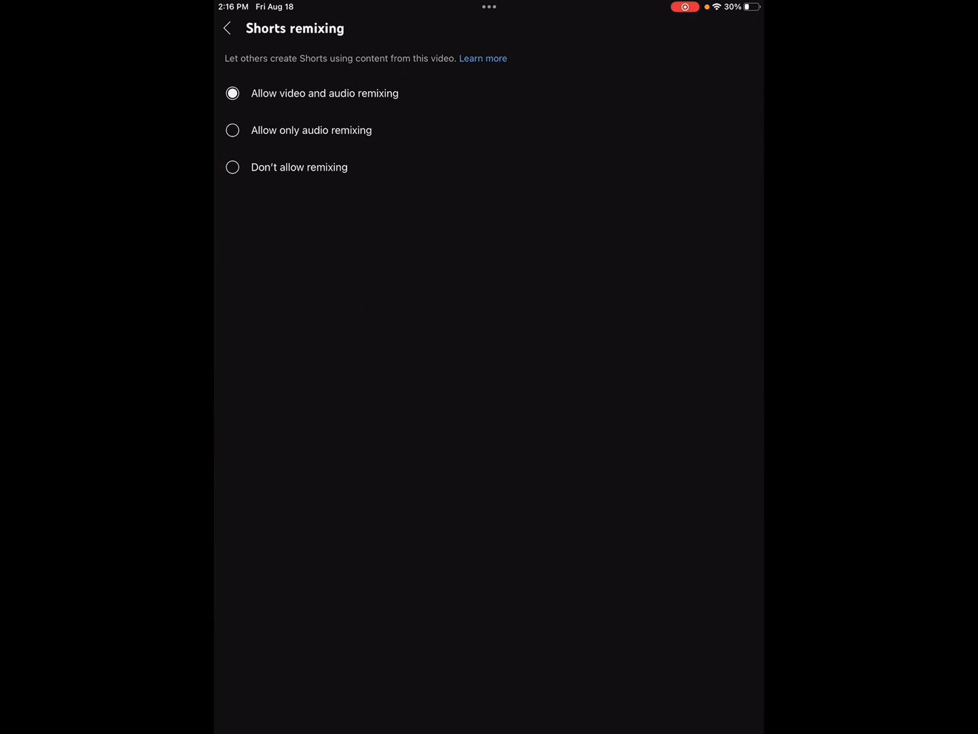
click(227, 28)
text(Fddde)
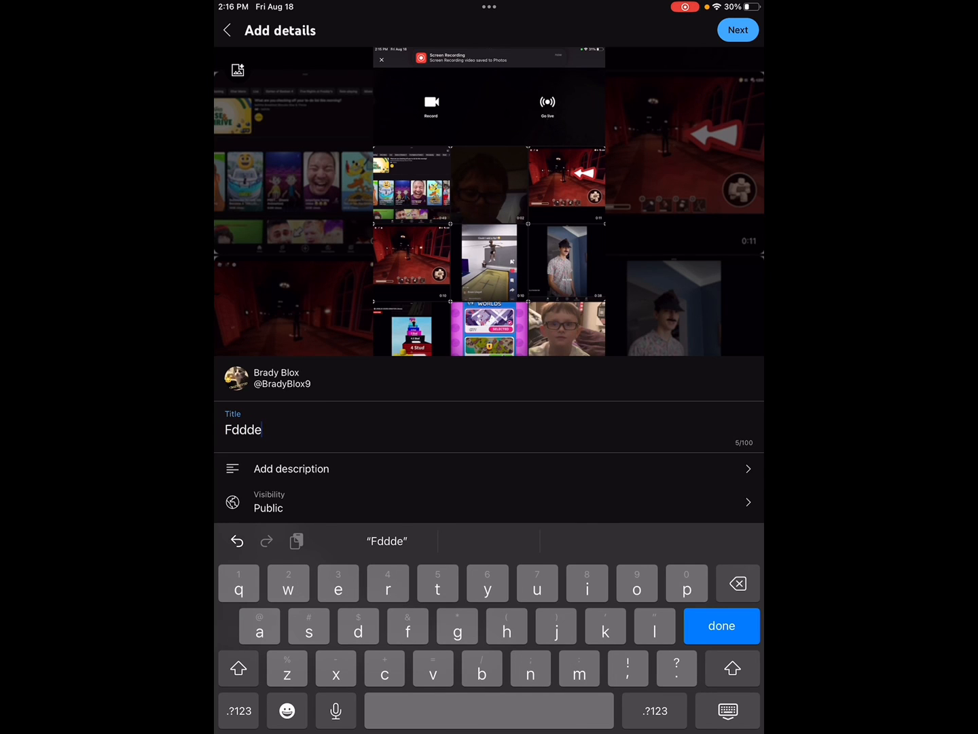
click(738, 30)
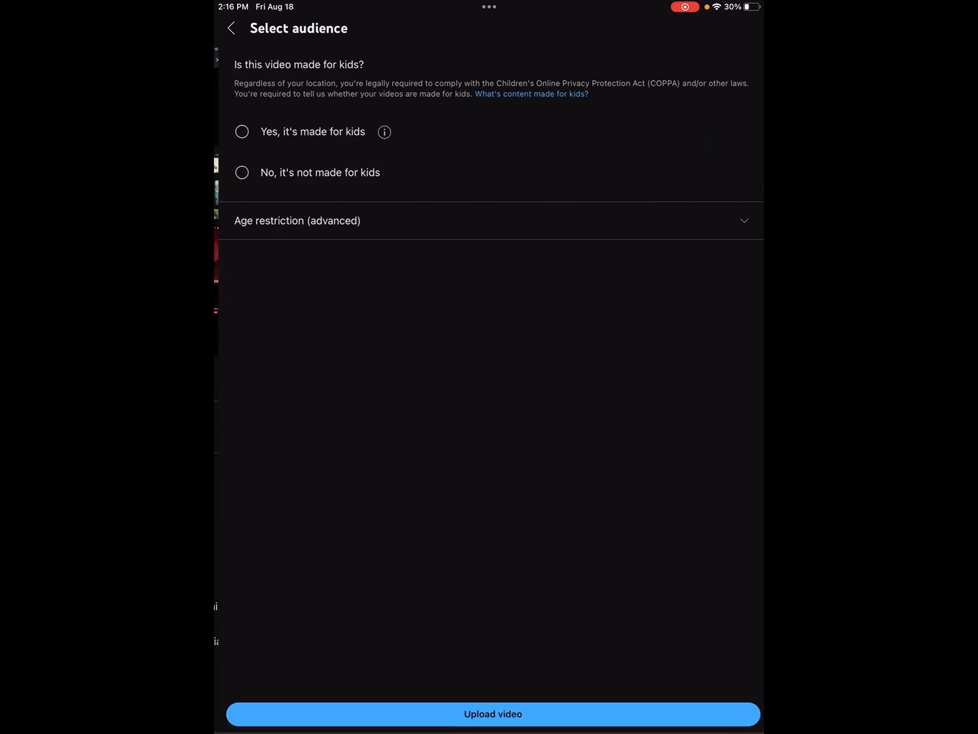
click(242, 130)
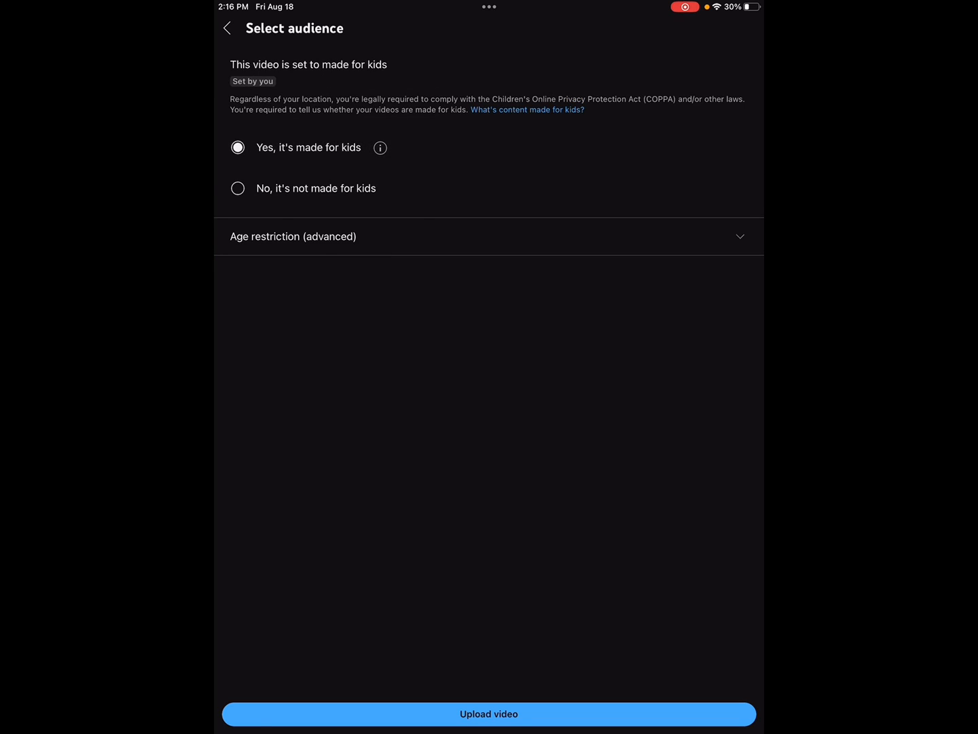
click(227, 27)
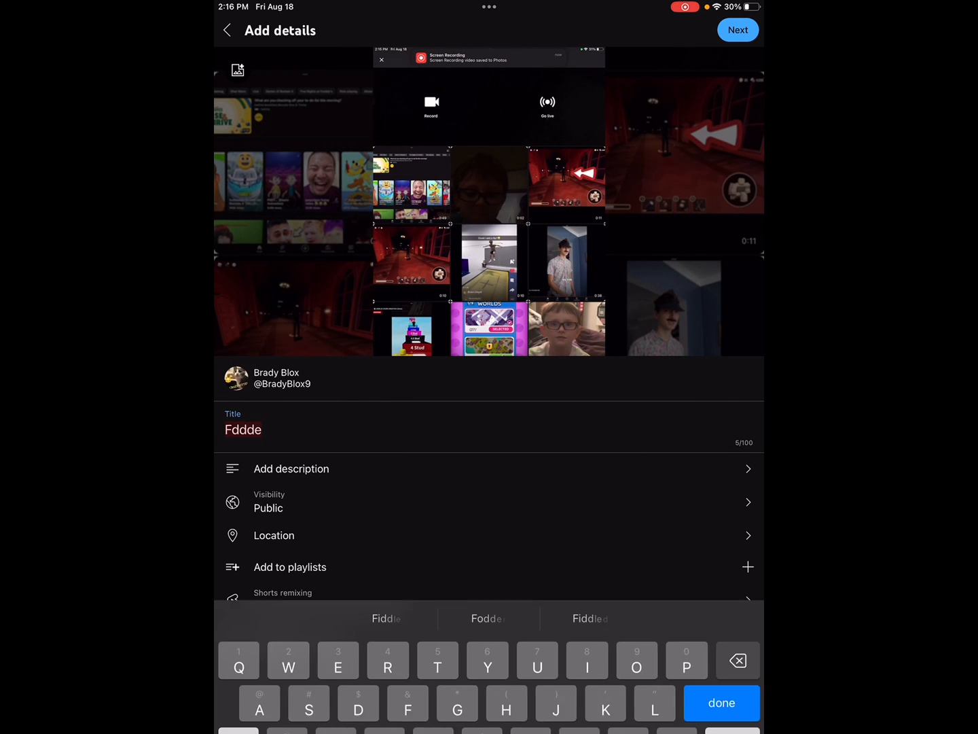
Step: Clear the title, back out of details and confirm Discard to return to trimming
click(721, 702)
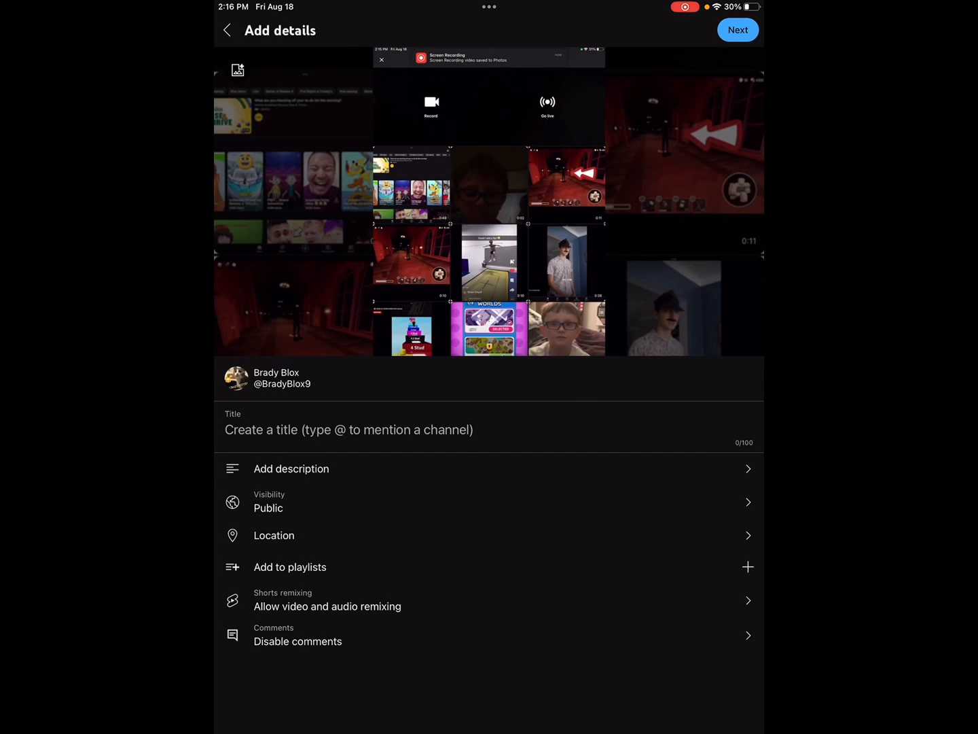
click(227, 30)
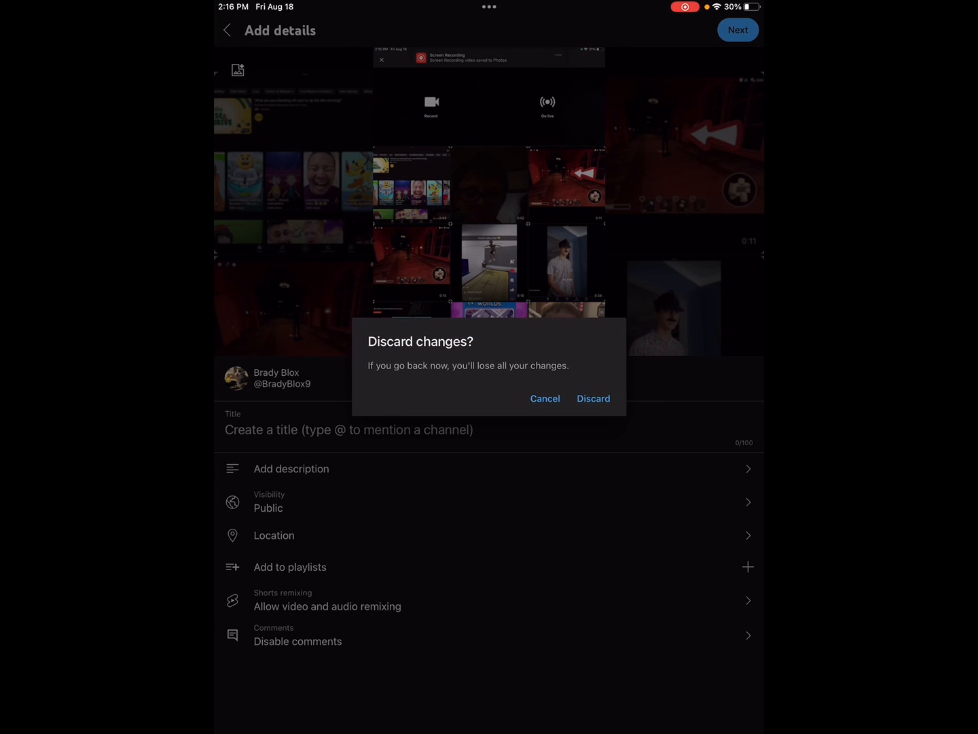
click(592, 399)
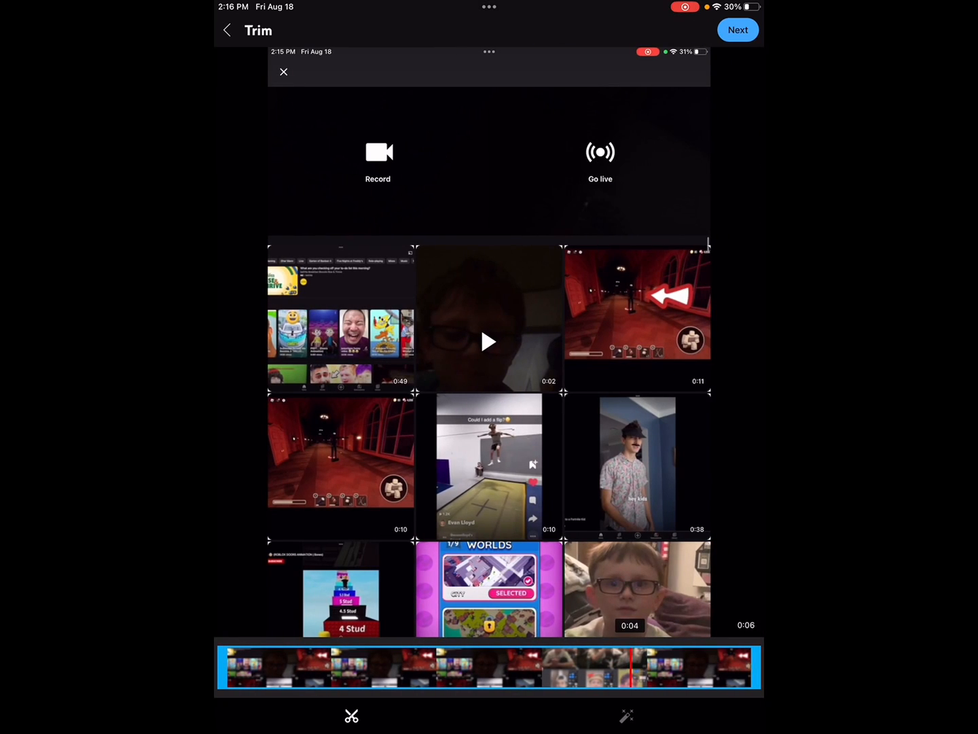